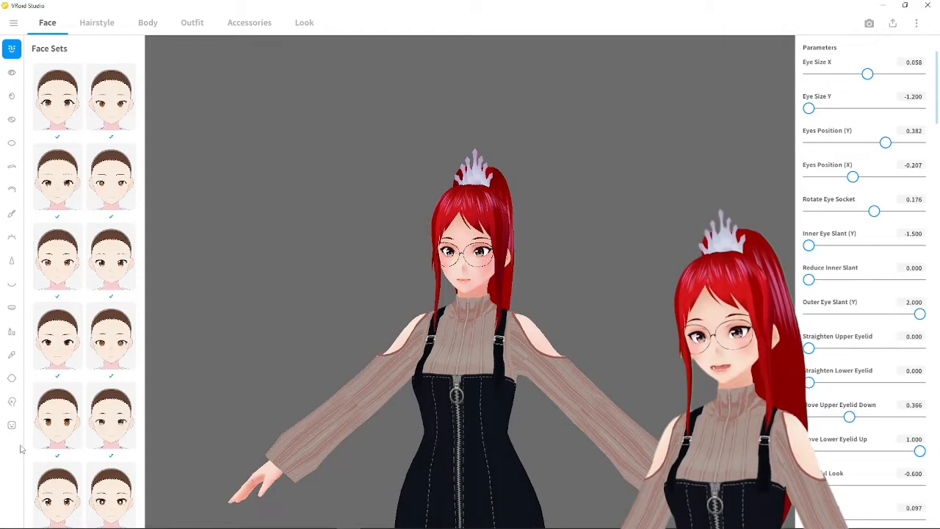
Set Neutral's Mouth (Fem) Neutral blend to 0 and Smiling blend to about 51.
left_click(11, 425)
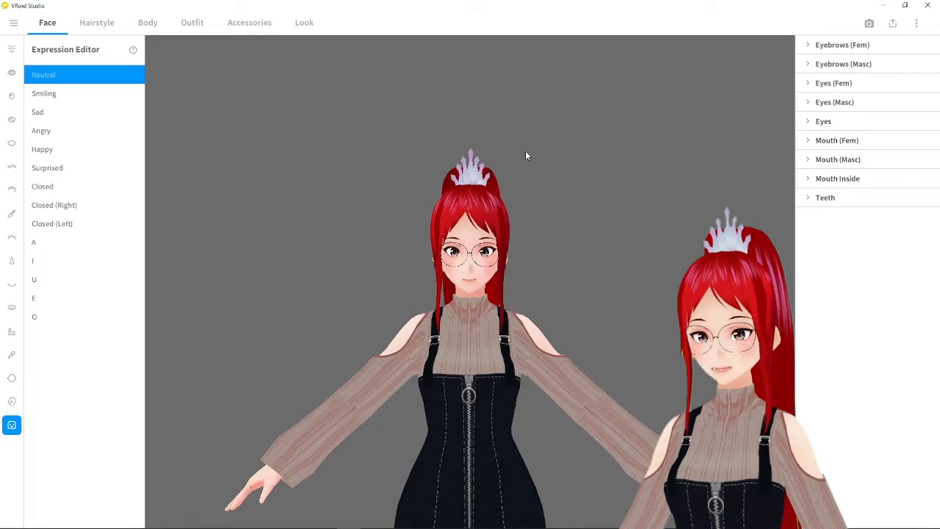
left_click(837, 139)
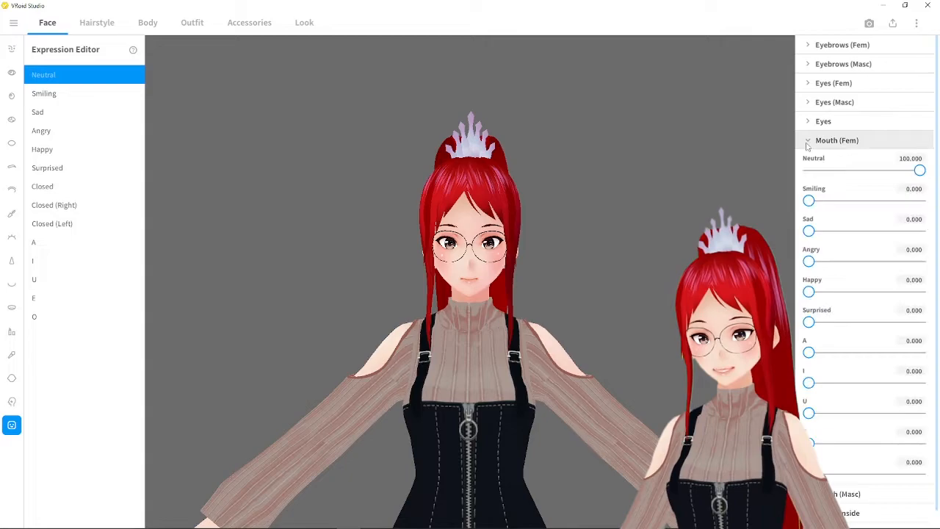
left_click_drag(808, 200, 849, 200)
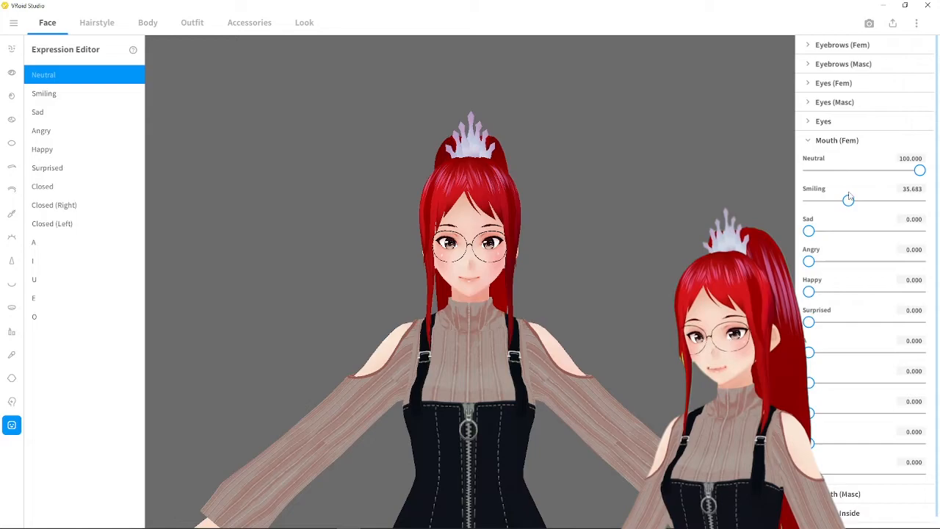
left_click_drag(850, 200, 874, 200)
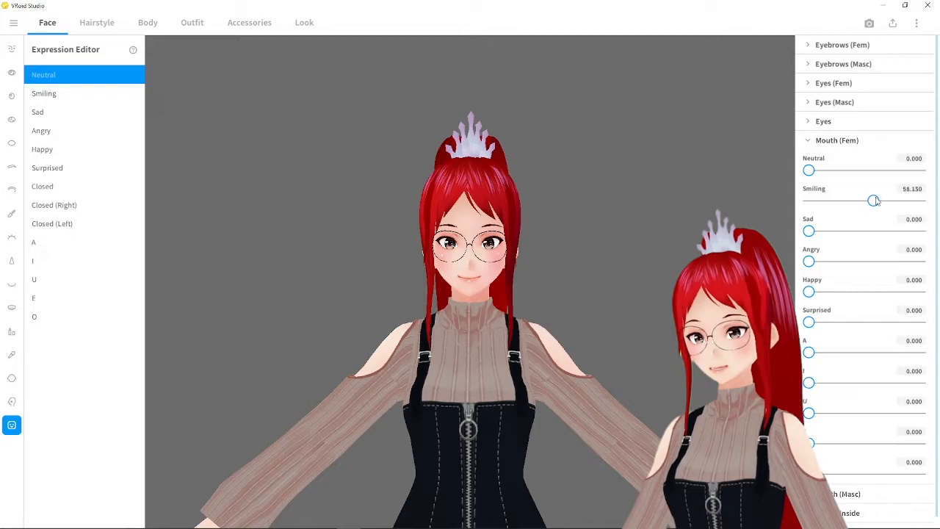
left_click_drag(874, 200, 870, 199)
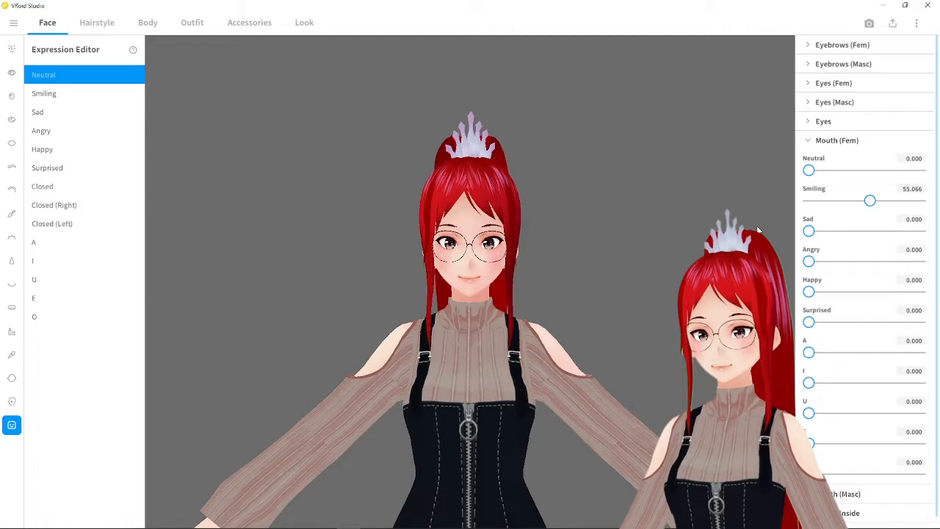
scroll("down", 3)
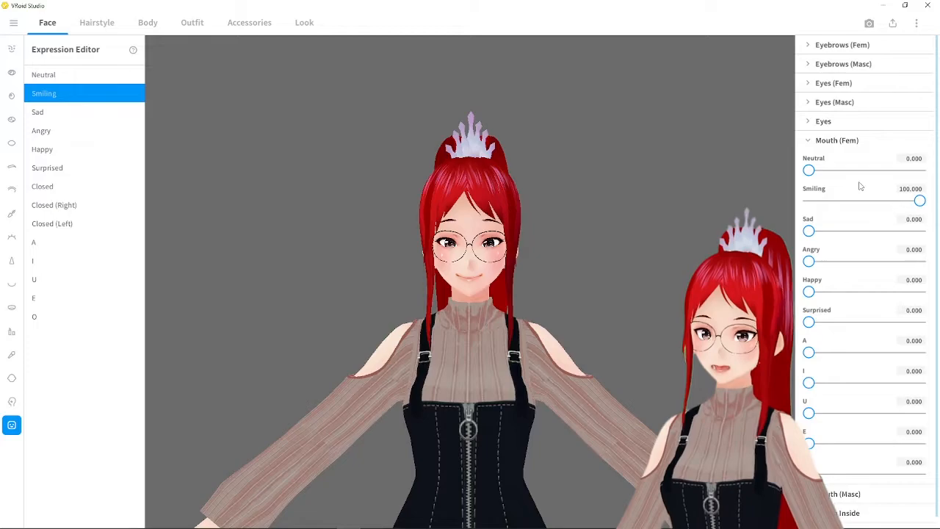
Lower Smiling's mouth smile to about 60 and give Sad a Mouth I shape at 100.
left_click_drag(920, 200, 861, 200)
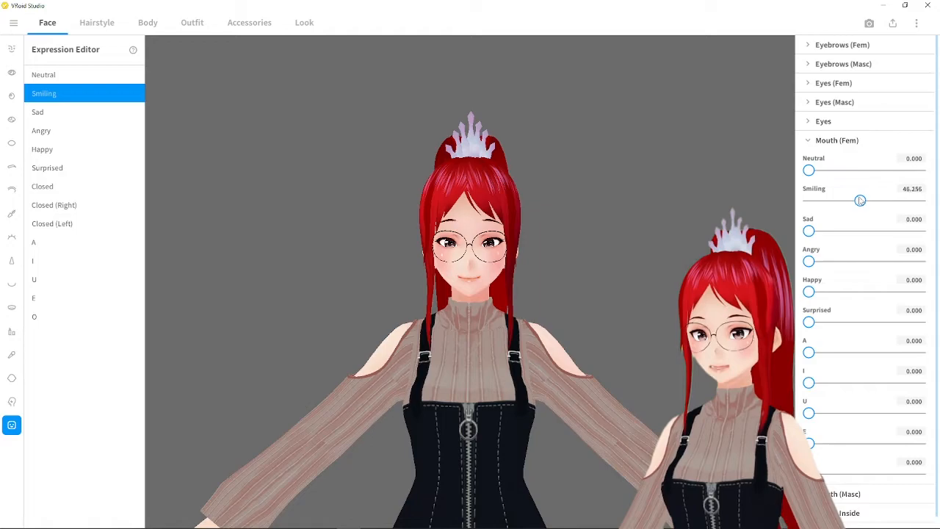
left_click(38, 111)
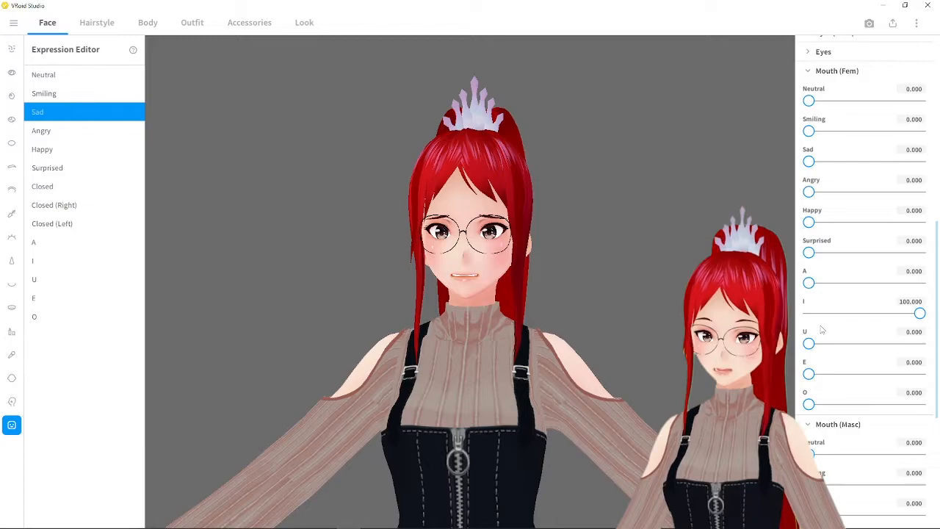
left_click(41, 130)
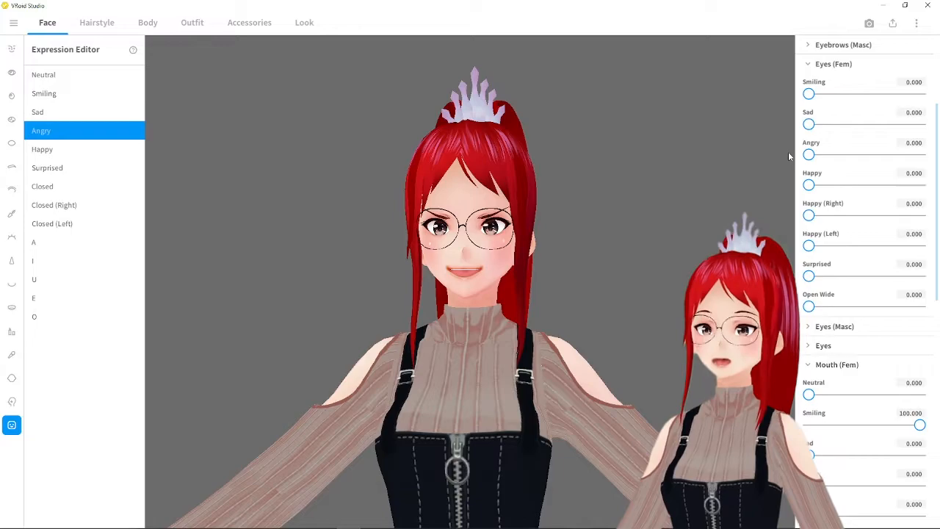
Set Angry's Eyebrows (Fem) Angry blend to full strength 100.
left_click_drag(808, 154, 867, 135)
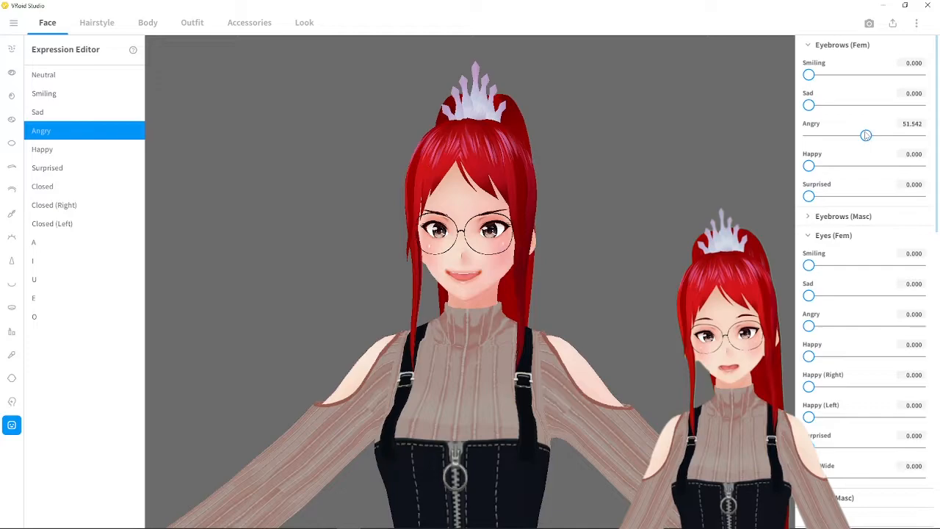
left_click_drag(866, 135, 920, 135)
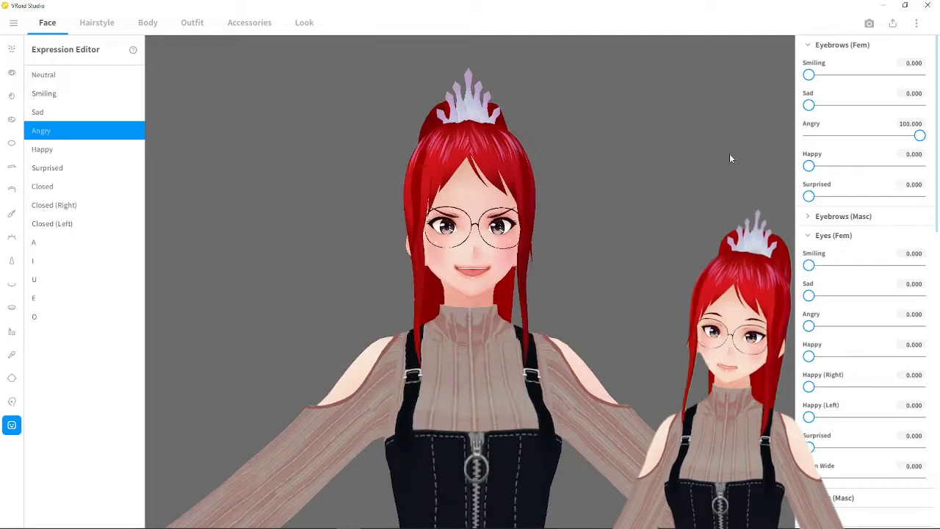
left_click(41, 150)
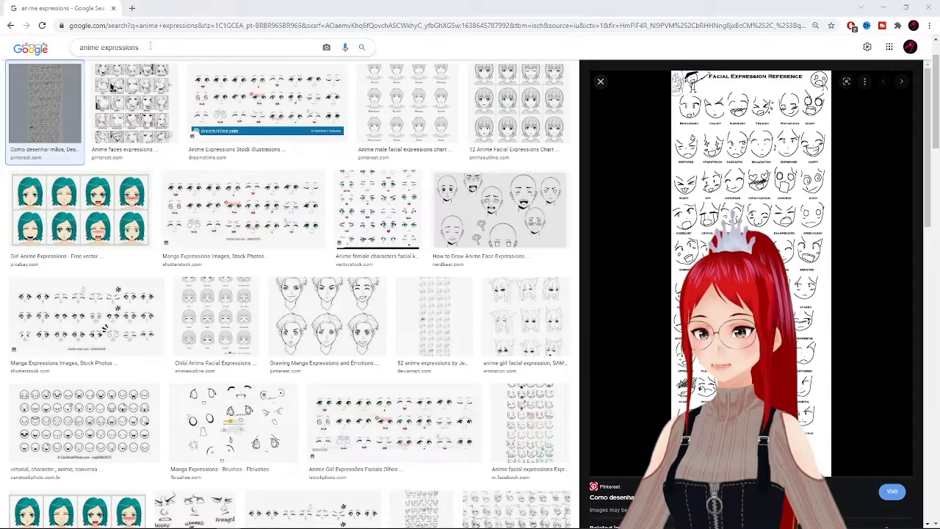
Preview a facial expressions reference chart from the anime expressions image results.
left_click(147, 47)
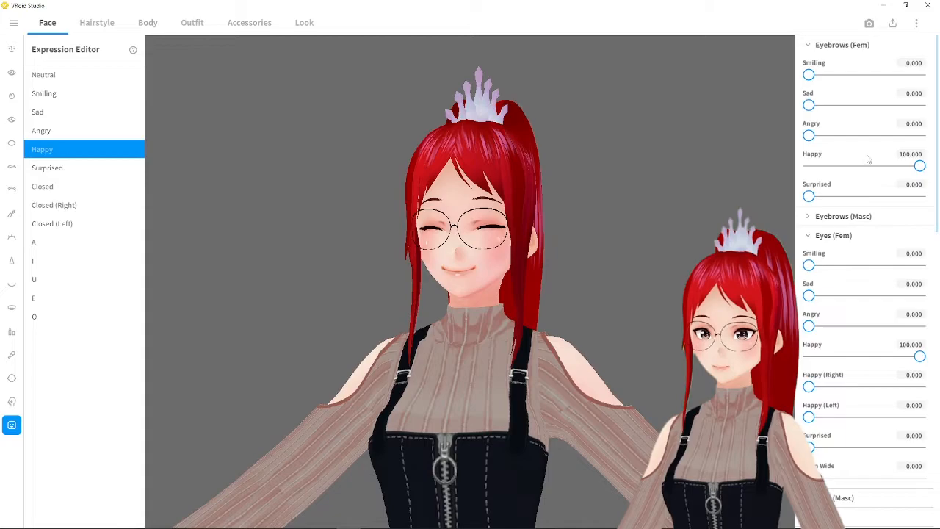
Set Happy's eyebrows and eyes (Fem) Happy to 100, and Closed's Eyes (Fem) Happy to about 94.
scroll("down", 3)
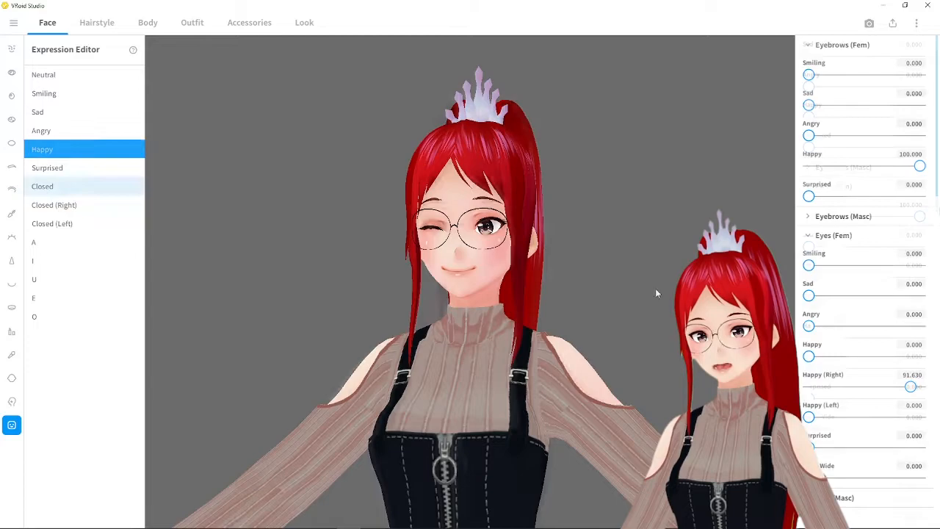
left_click(41, 185)
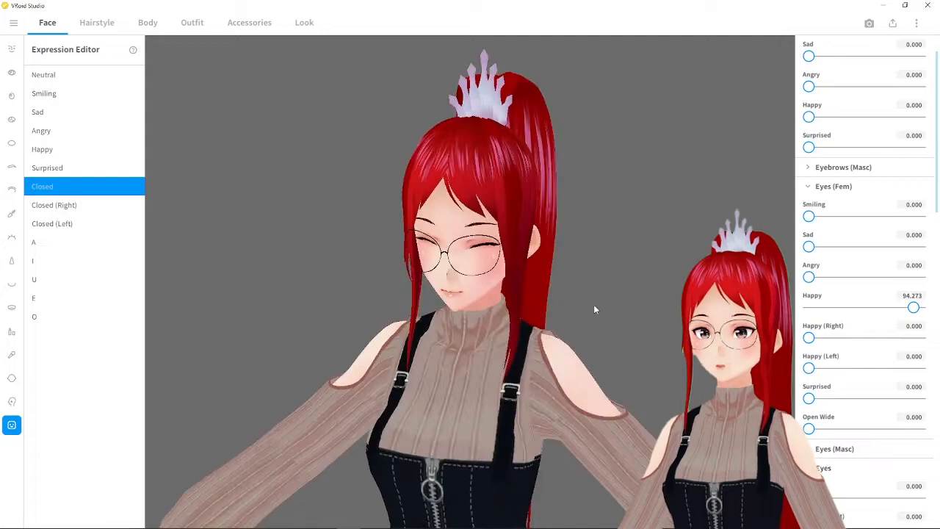
scroll("down", 3)
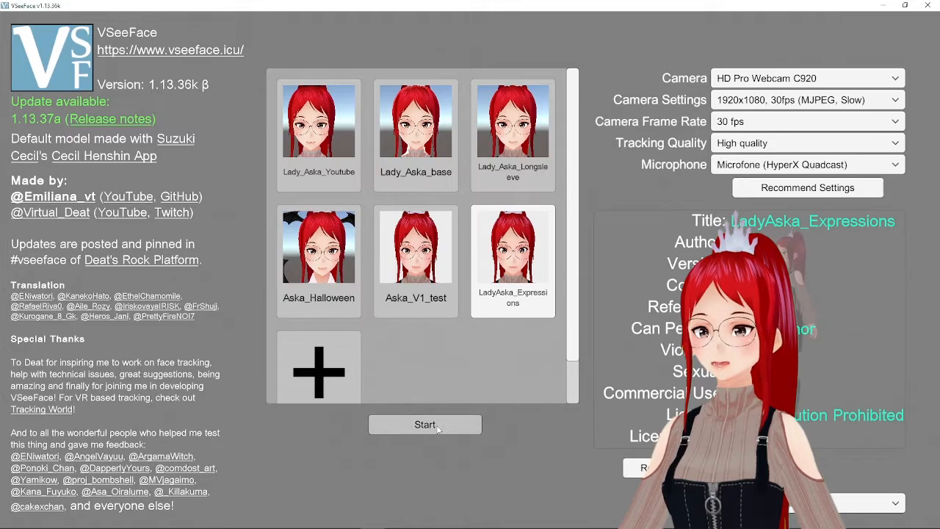
Start the LadyAska_Expressions avatar preview in VSeeFace.
left_click(425, 424)
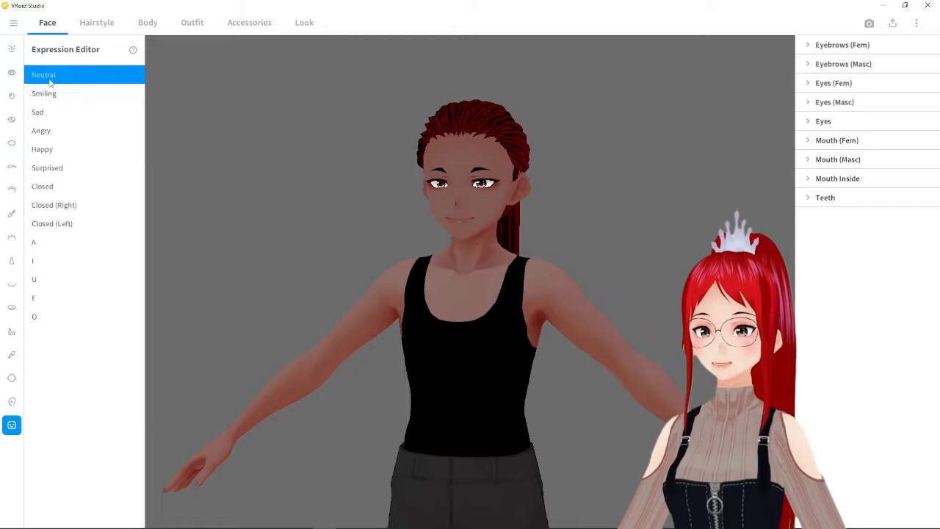
Preview the male avatar's Neutral, Angry, Happy, Closed and Closed (Left) expressions in turn.
left_click(42, 131)
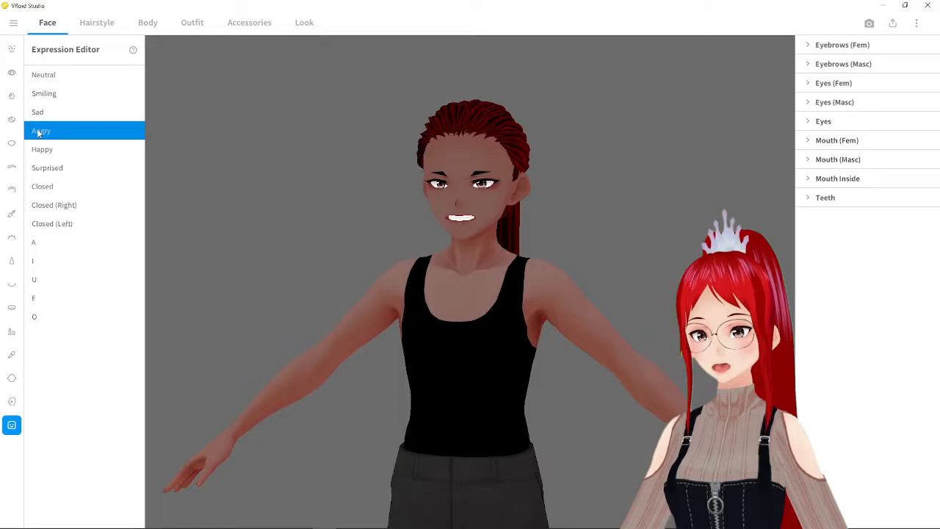
left_click(41, 150)
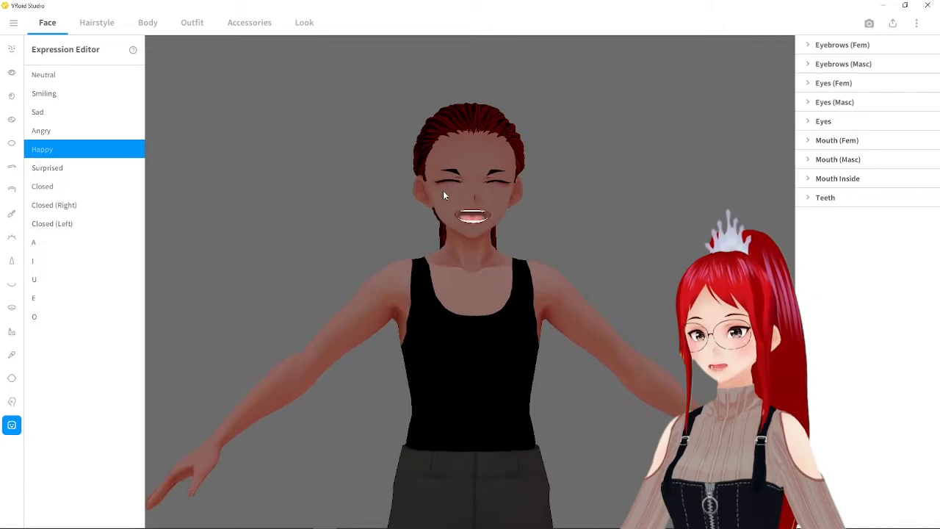
left_click(42, 185)
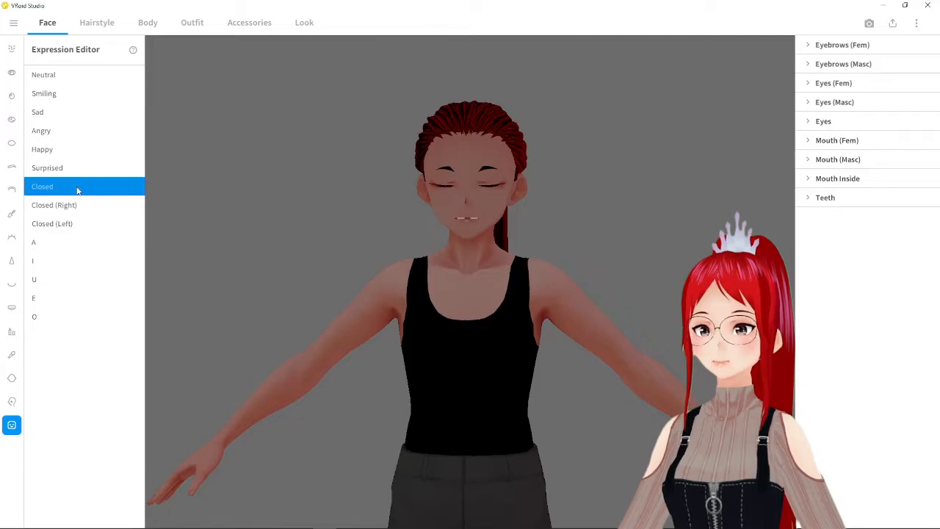
left_click(53, 223)
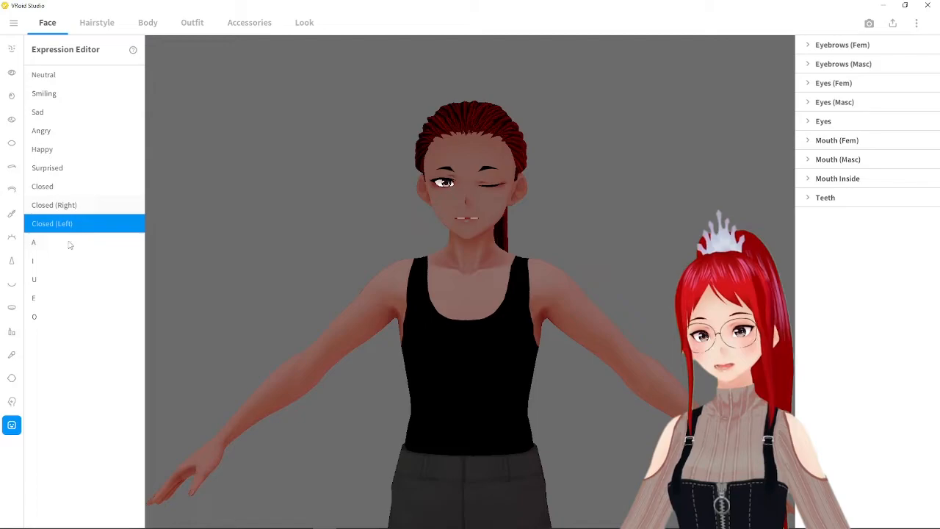
left_click(34, 296)
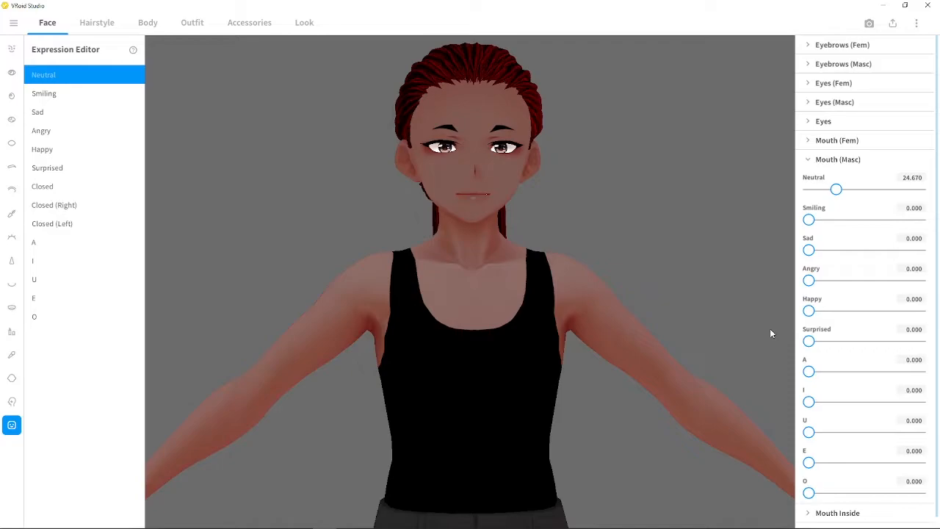
Set Mouth (Masc) Neutral to ~25 and tune masculine eyebrows and eyes for Smiling and Angry (eyes ~82).
left_click(44, 94)
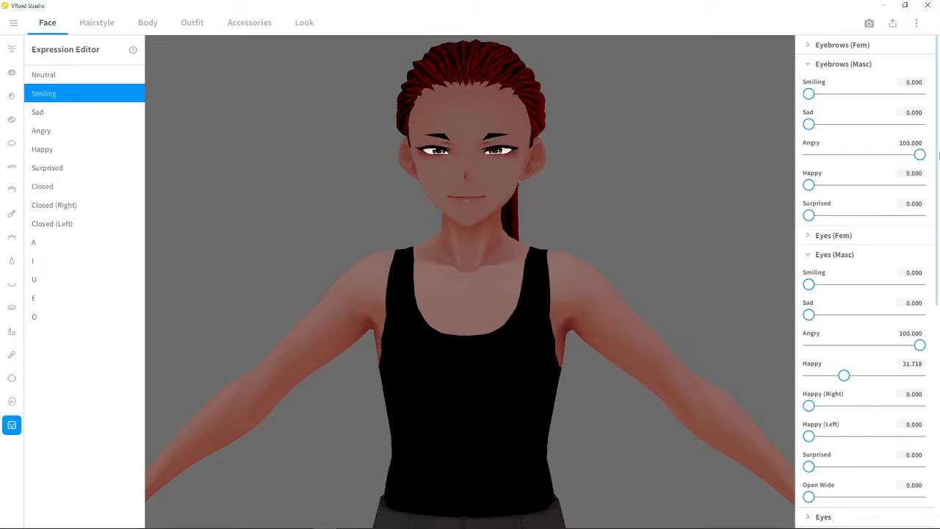
left_click(41, 129)
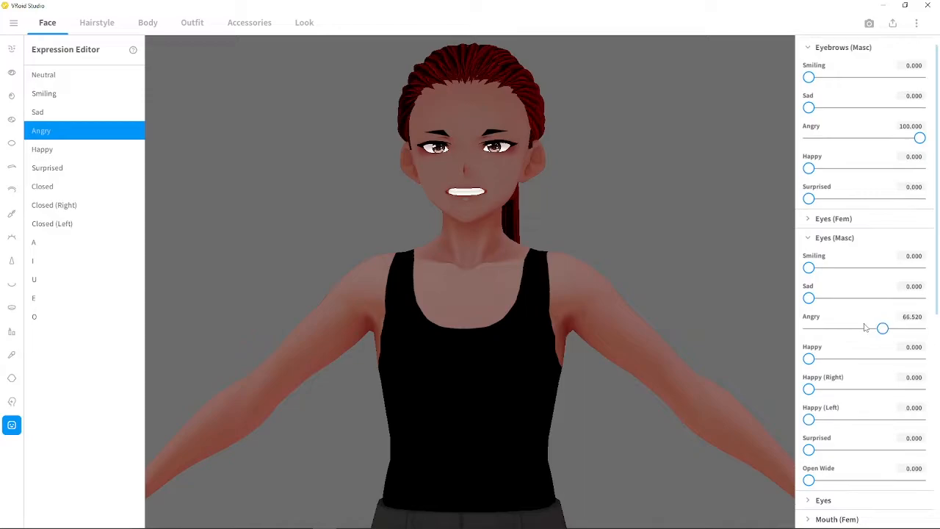
left_click(41, 150)
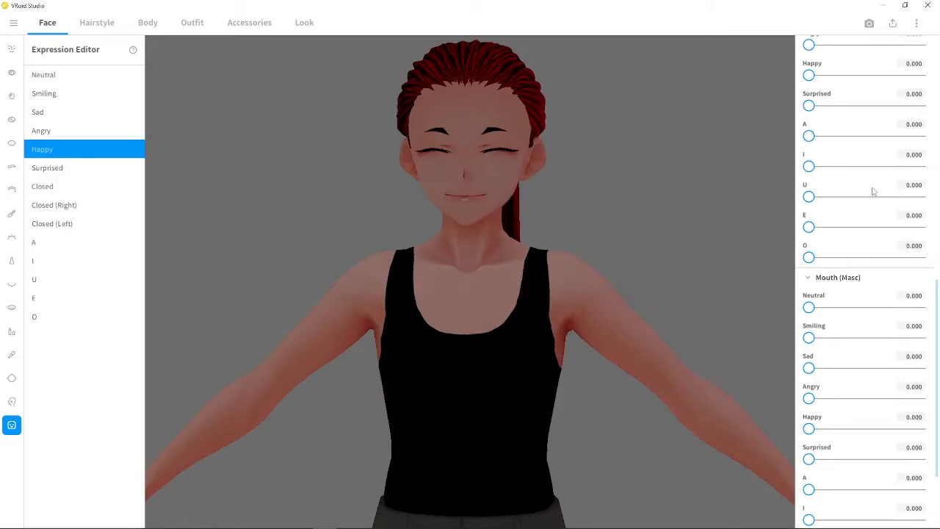